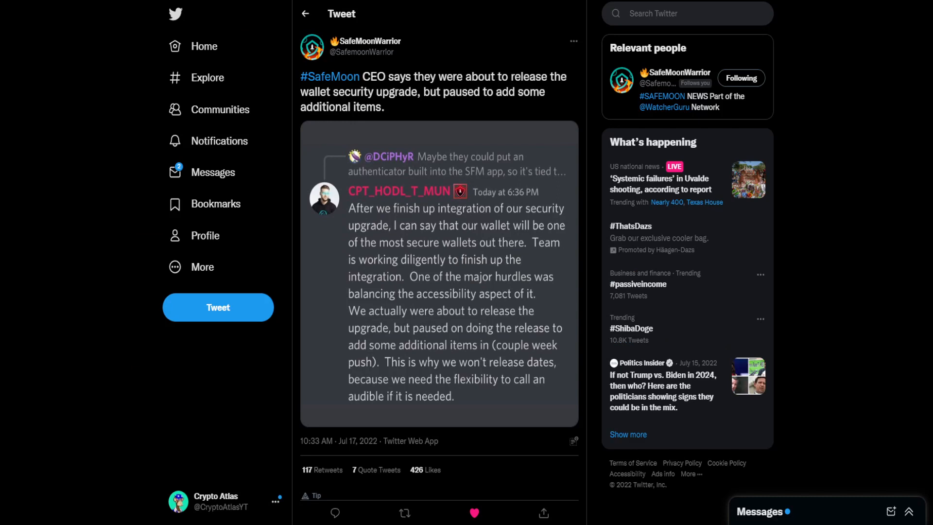
{"action": "mouse_move", "coordinate": [847, 271]}
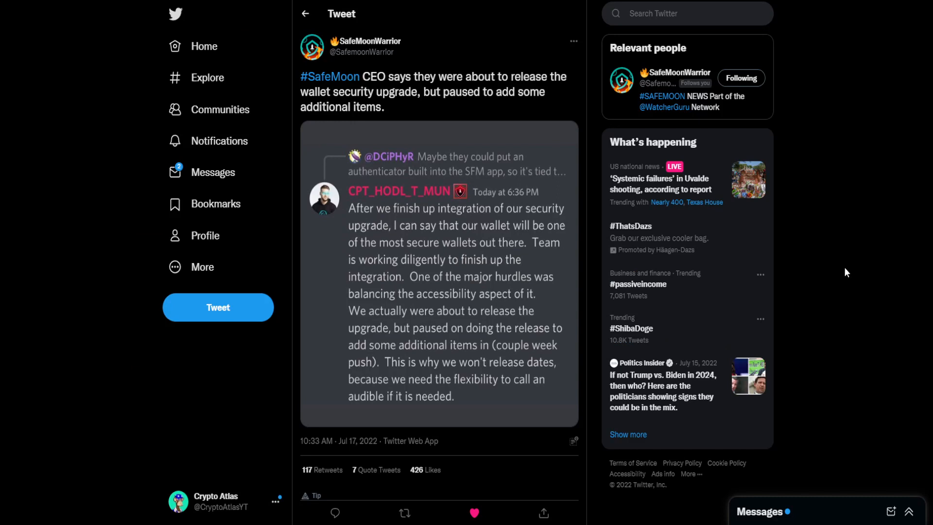
{"action": "mouse_move", "coordinate": [460, 261]}
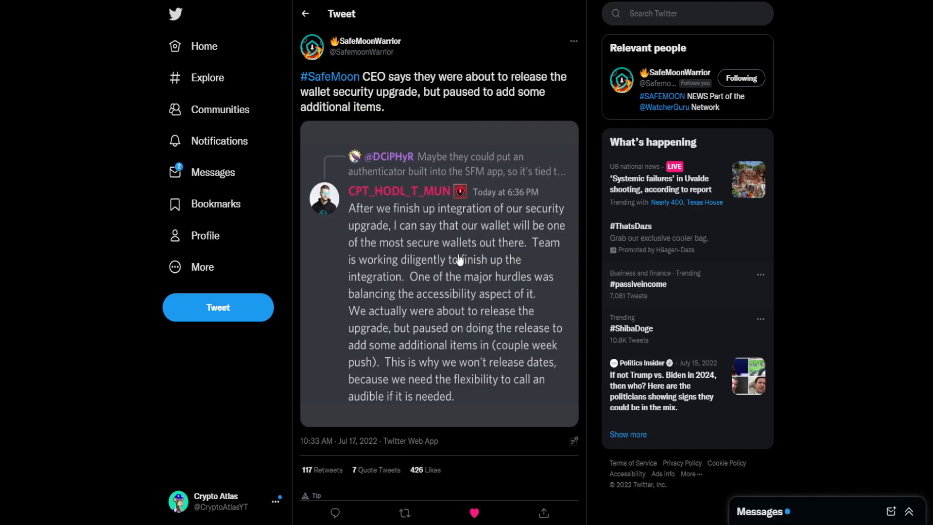
- Open the SafeMoonWarrior tweet's CEO-message screenshot full-size in the media viewer
{"action": "left_click", "coordinate": [439, 274]}
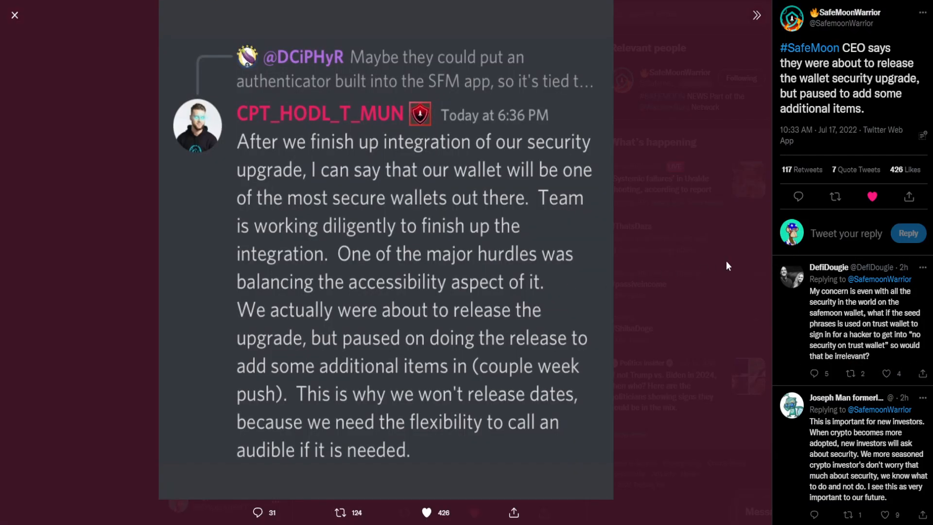